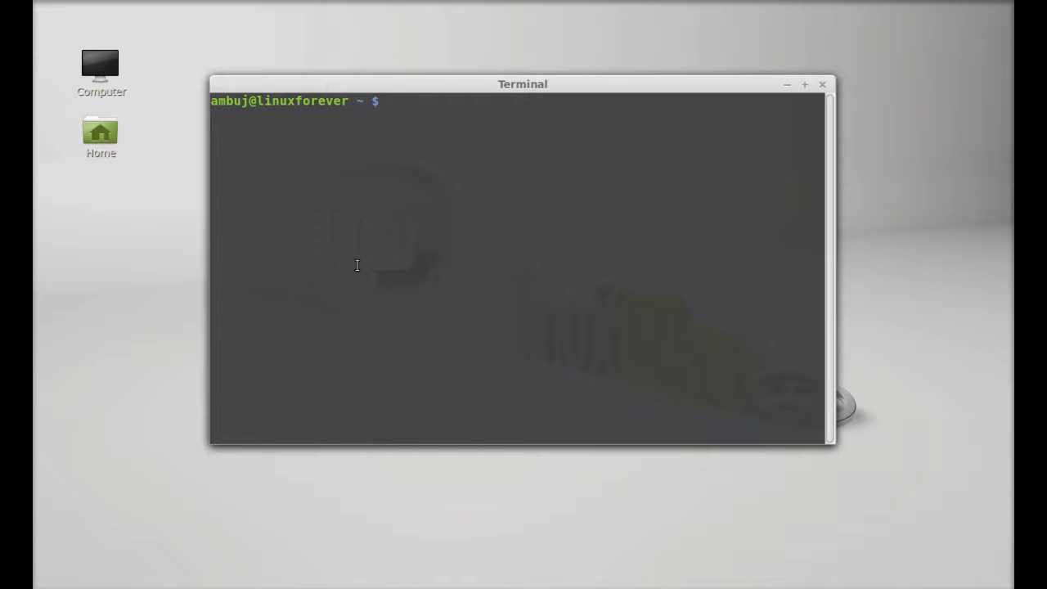
- Run sudo add-apt-repository ppa:ylatuya/ppa and confirm to add the PPA and import its key
type("sudo add-")
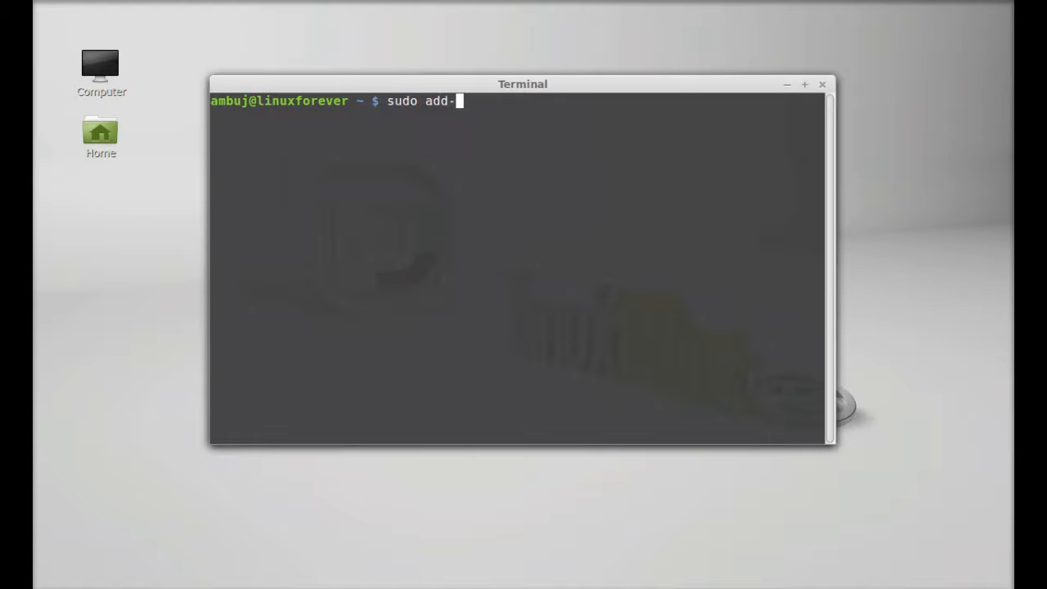
type("apt-repository")
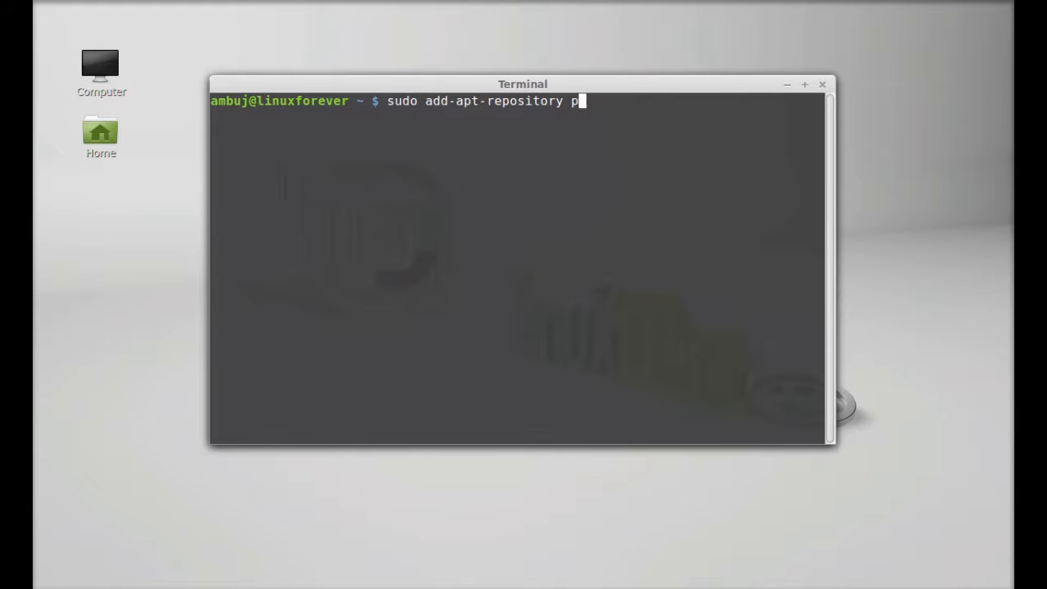
type("pa:")
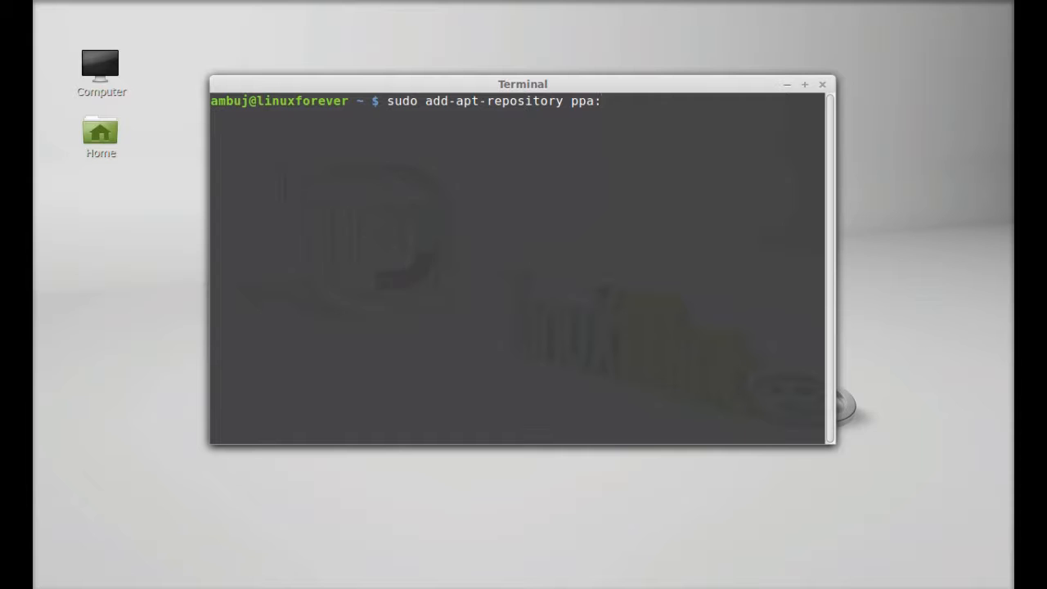
type("yla")
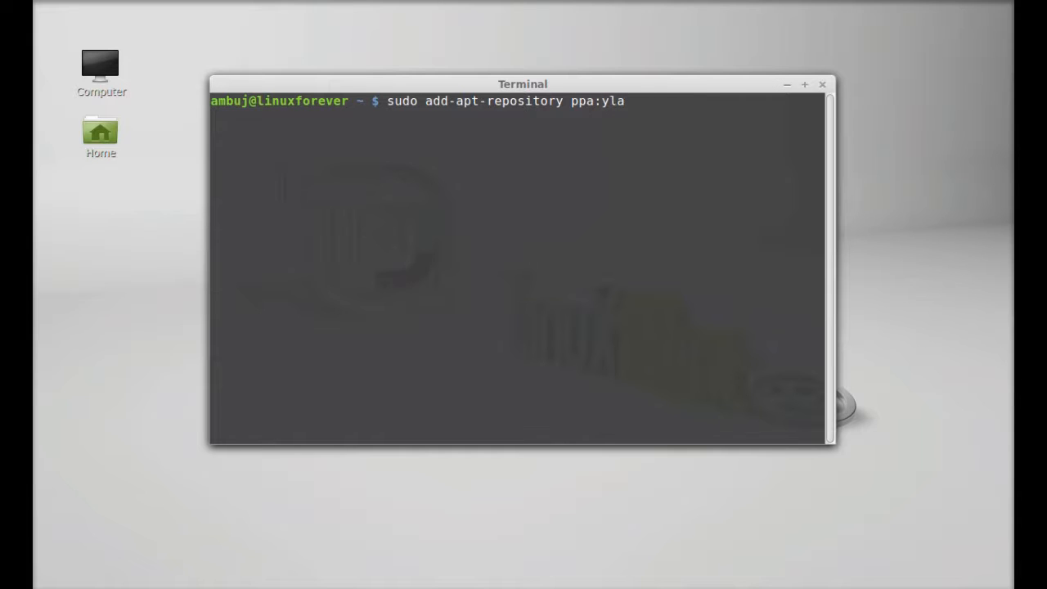
type("t")
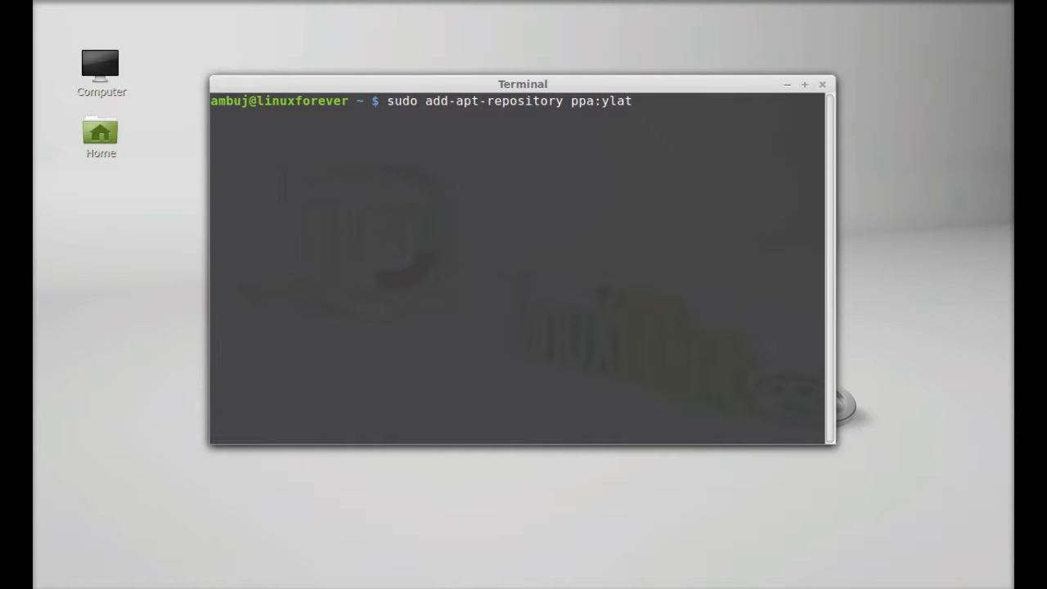
type("uya")
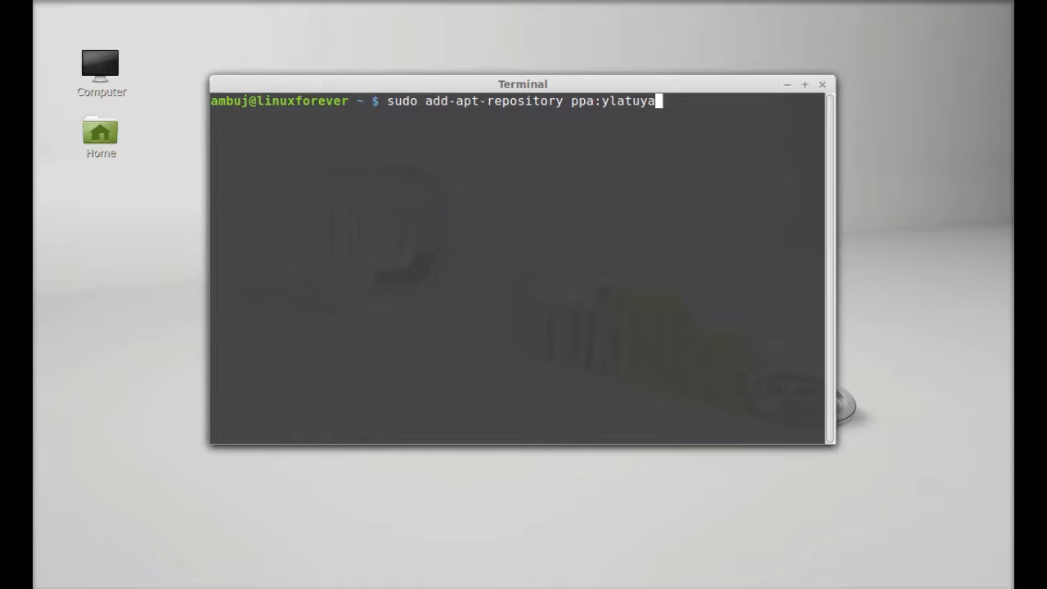
type("/p")
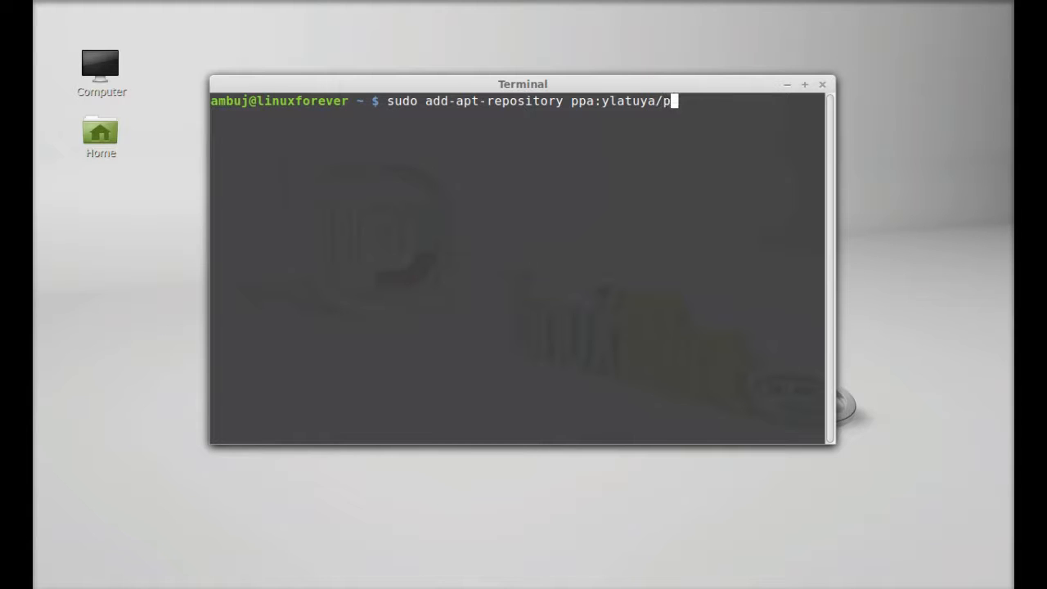
type("pa")
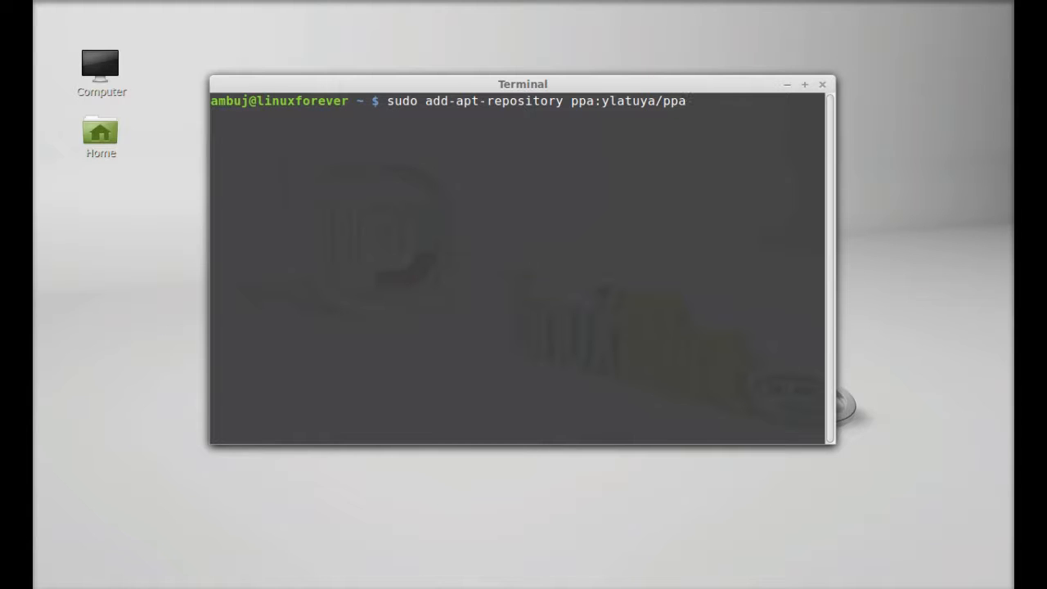
key("Return")
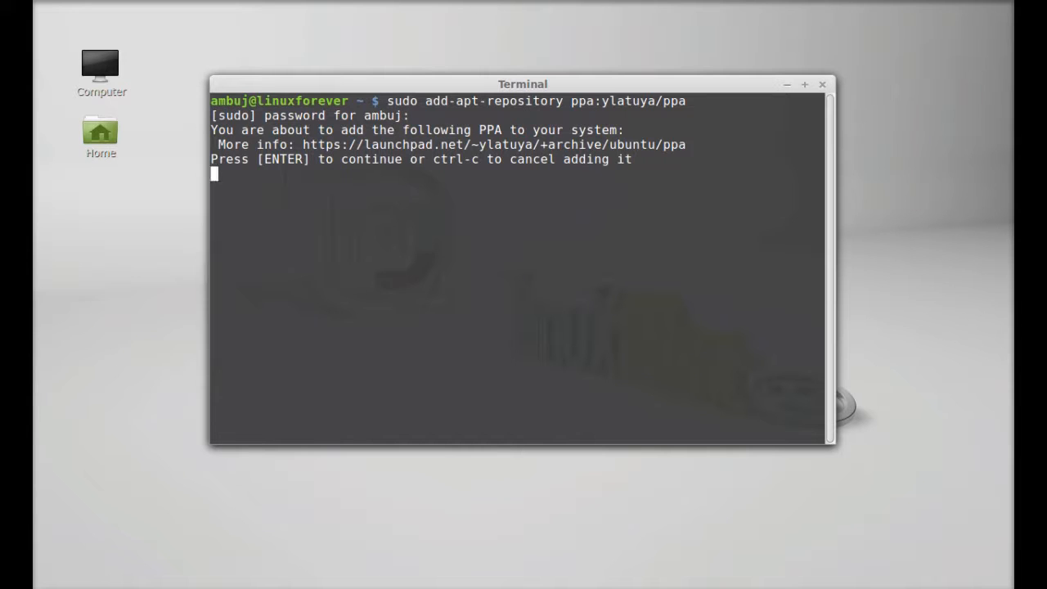
key("Return")
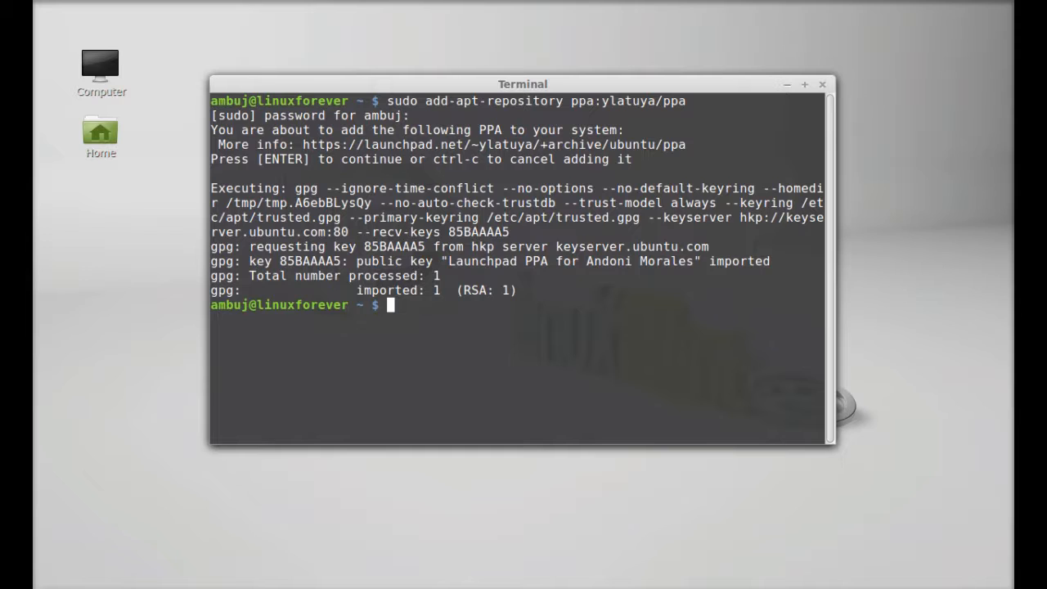
- Run sudo add-apt-repository ppa:mc3man/trusty-media and confirm to add the PPA and import its key
type("sudo")
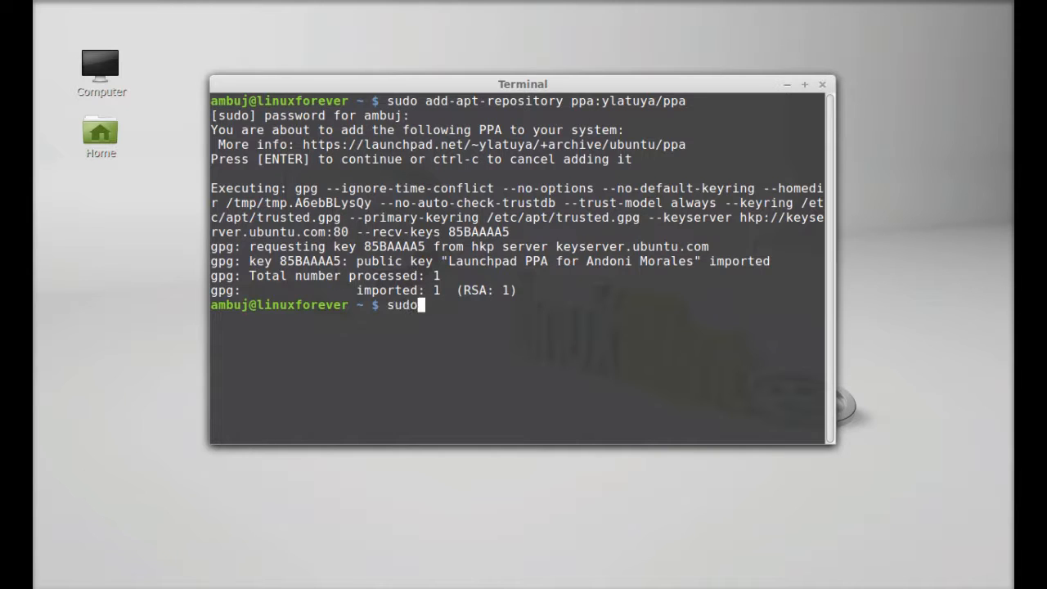
type("add-apt-repository")
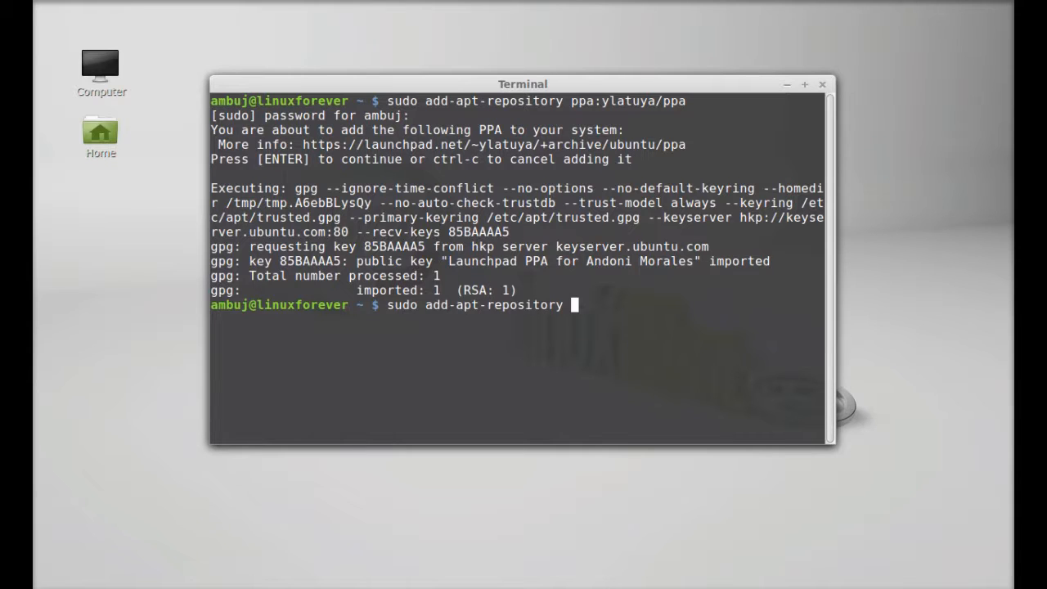
type("ppa:")
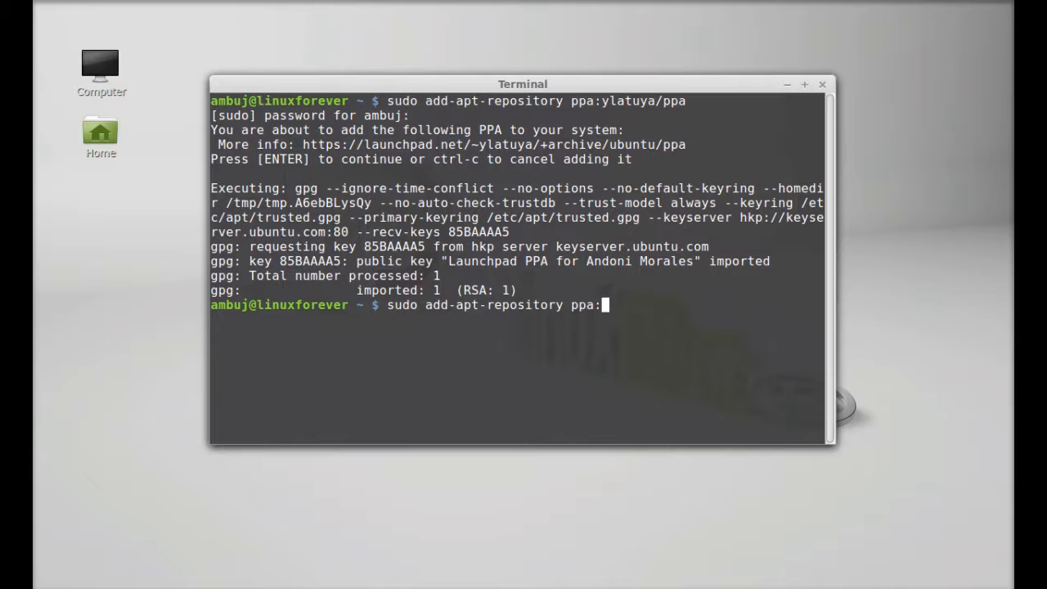
type("mc")
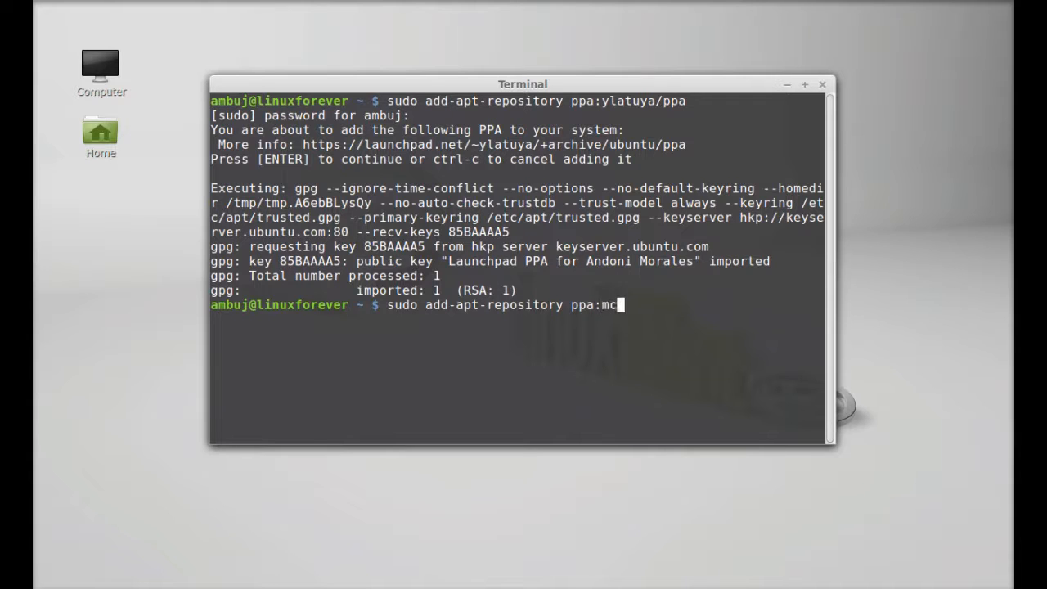
type("3")
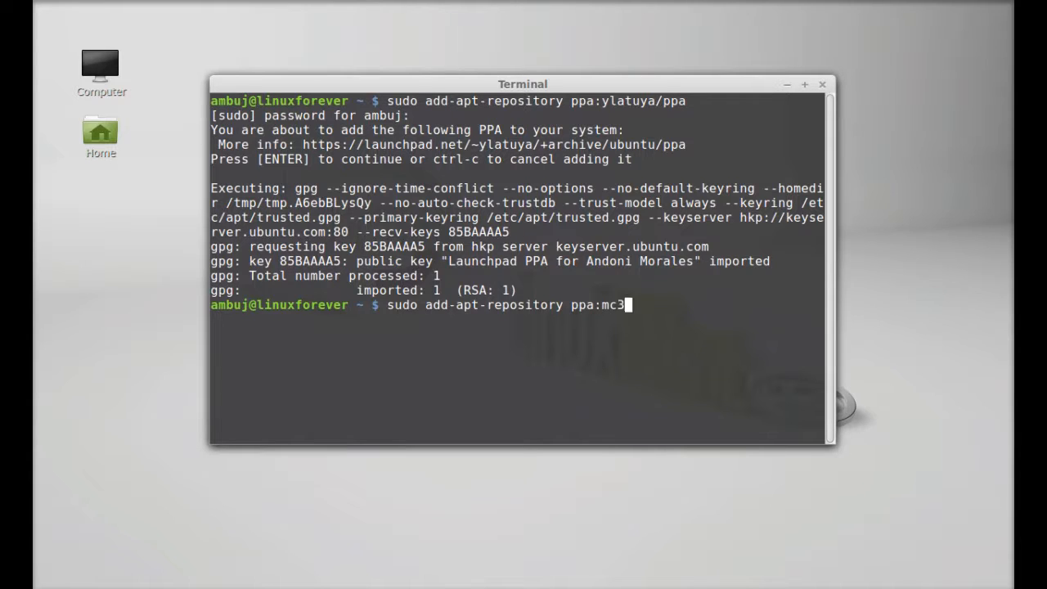
type("man/")
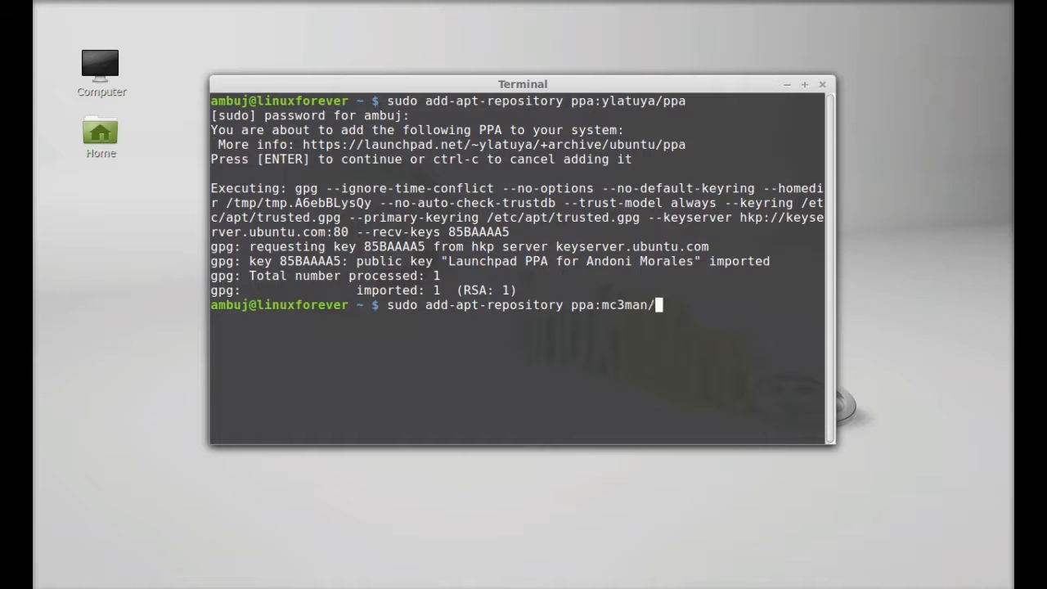
type("tru")
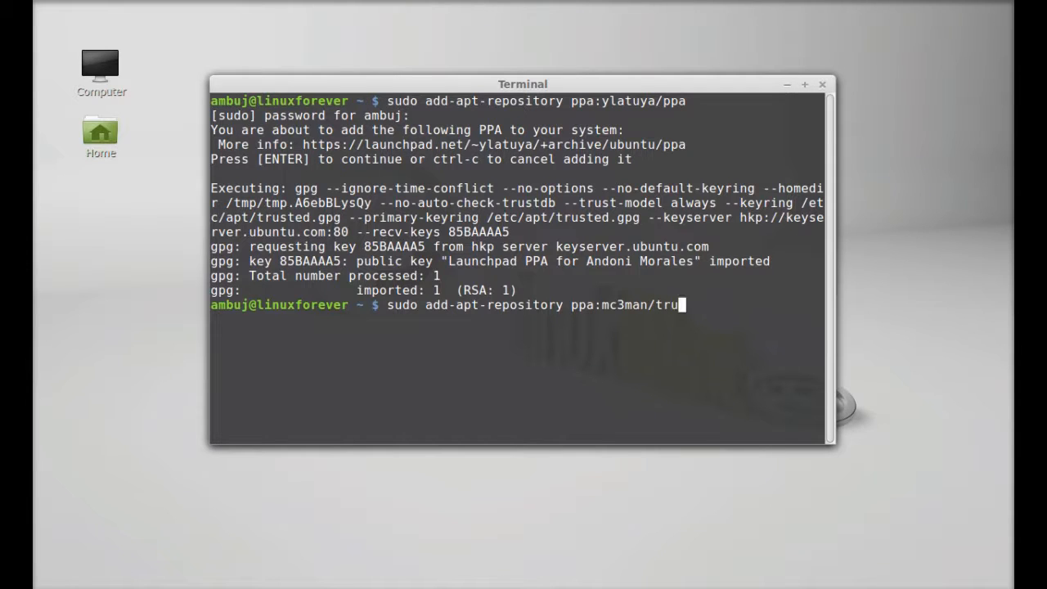
type("sty")
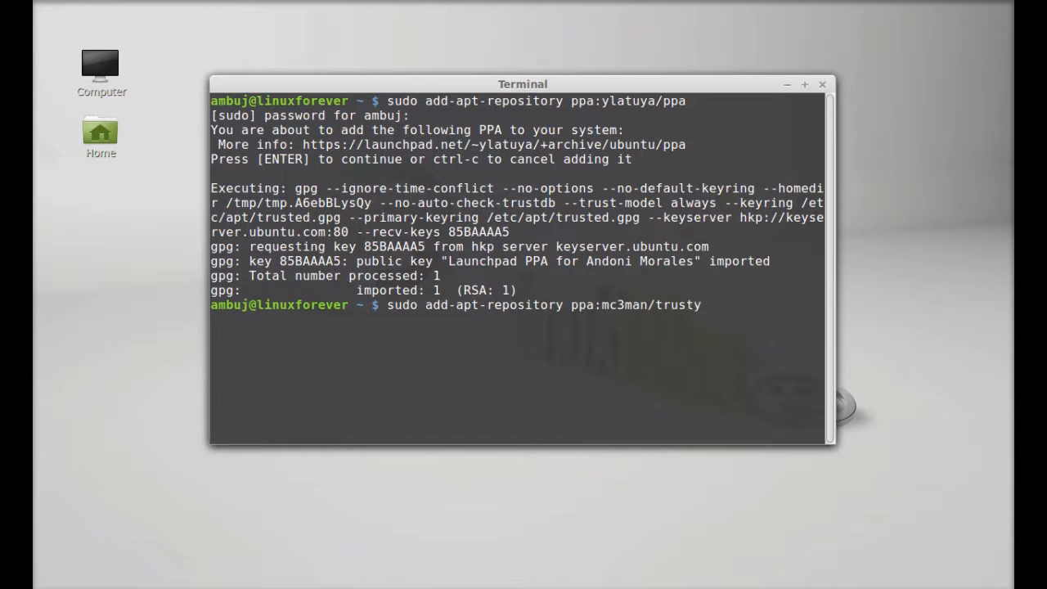
type("-m")
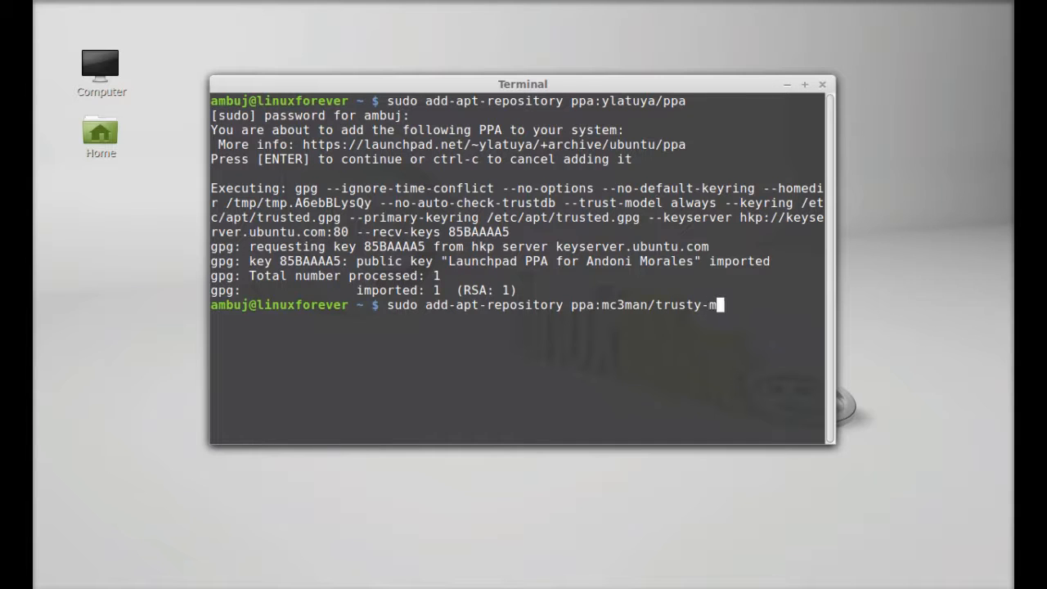
type("edia")
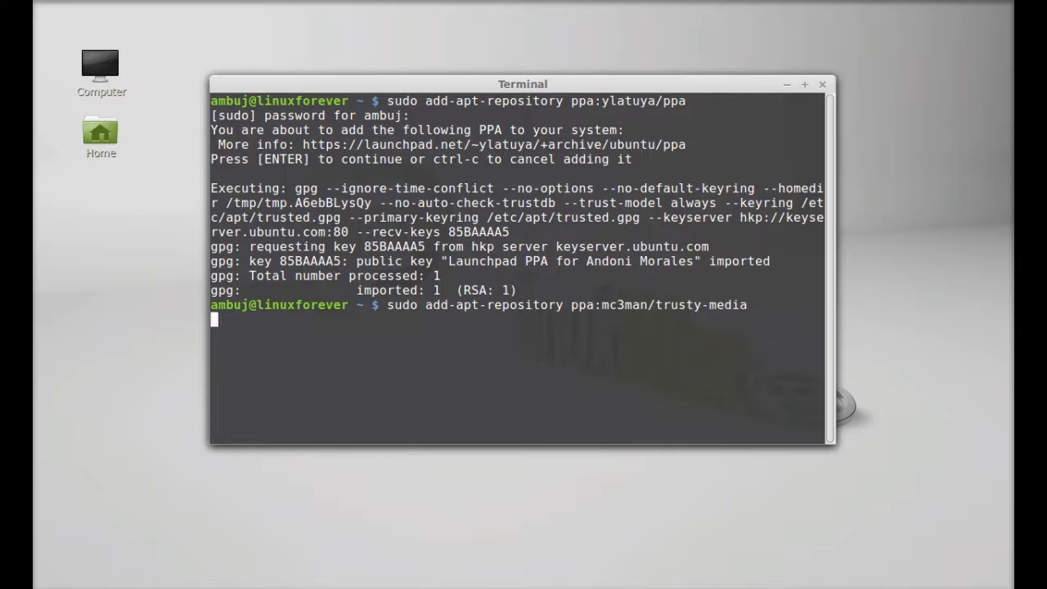
key("Return")
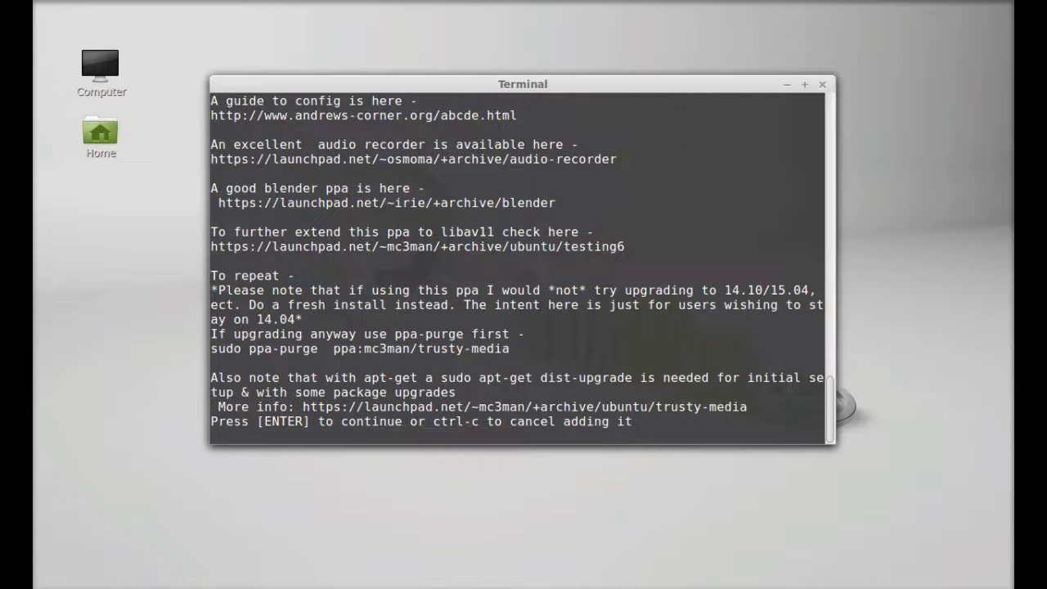
key("enter")
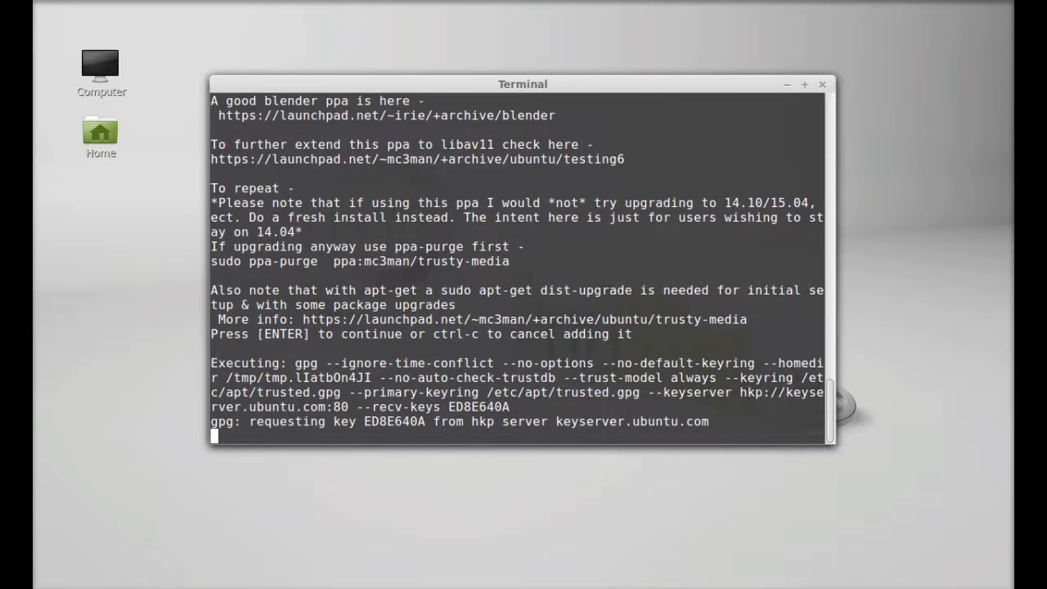
key("Return")
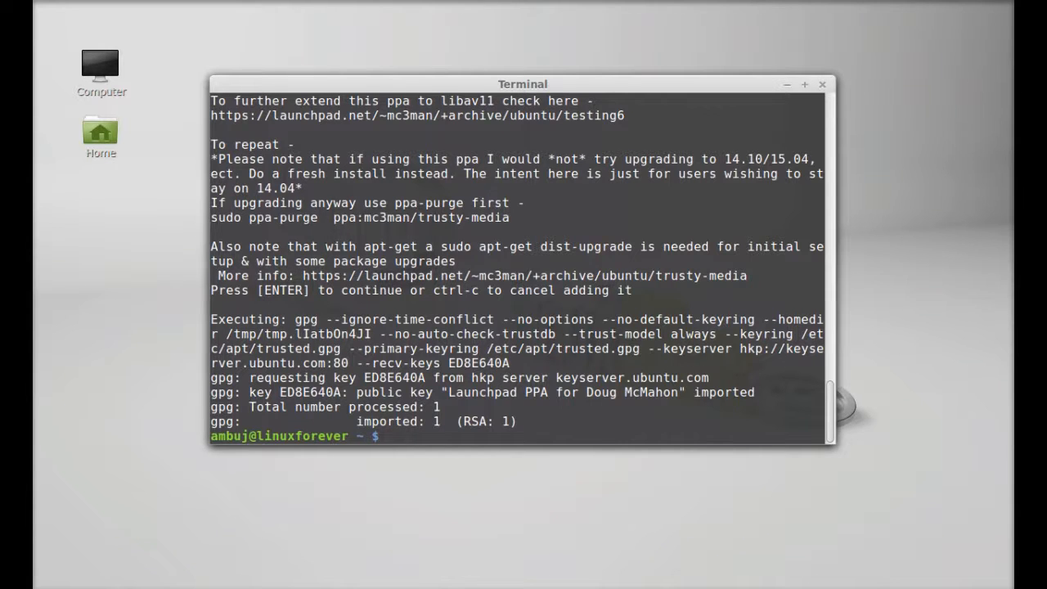
- Run sudo apt-get update to refresh the package lists from the new PPAs
type("sudo")
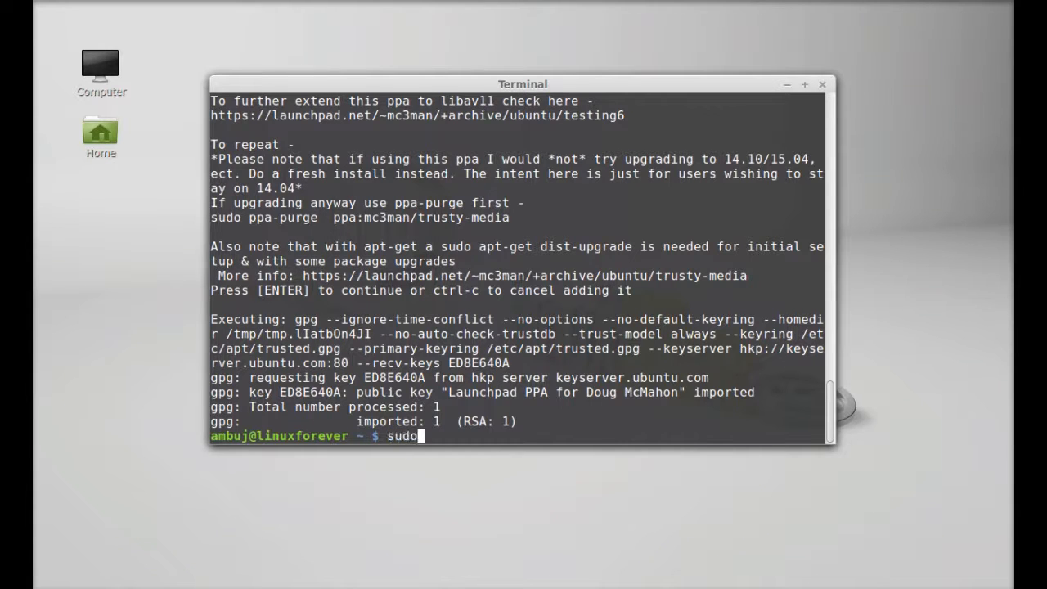
type("apt-ge")
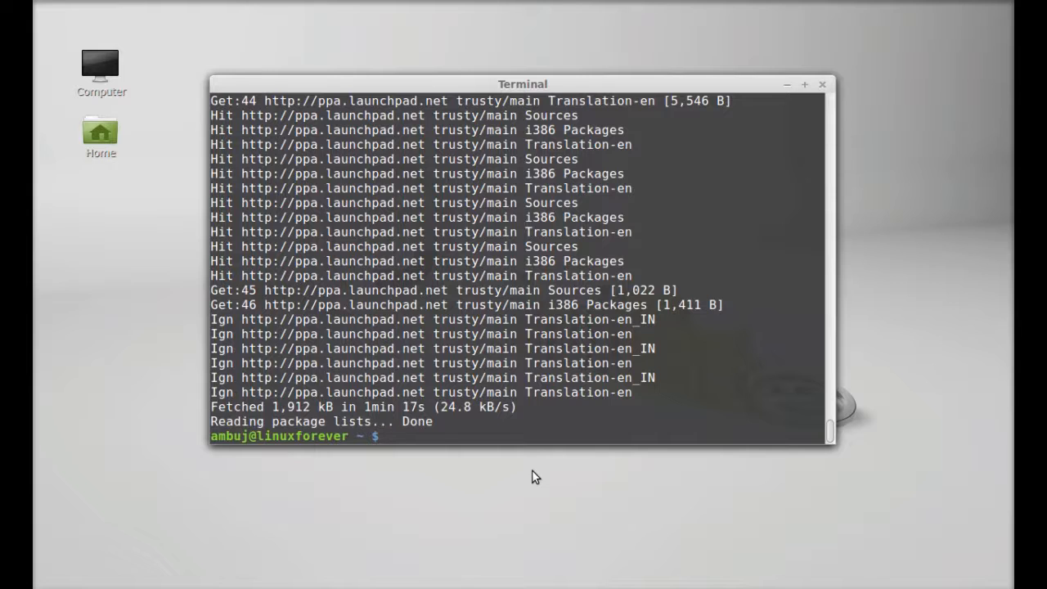
- Run sudo apt-get install gstreamer0.10-ffmpeg longomatch and answer y to install the packages
type("sudo")
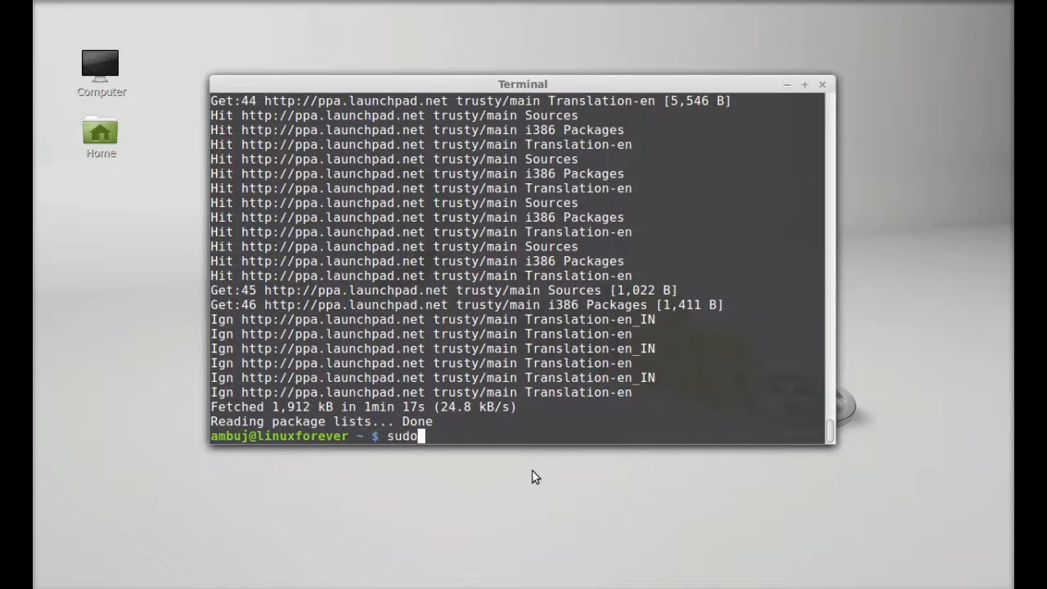
type("apt")
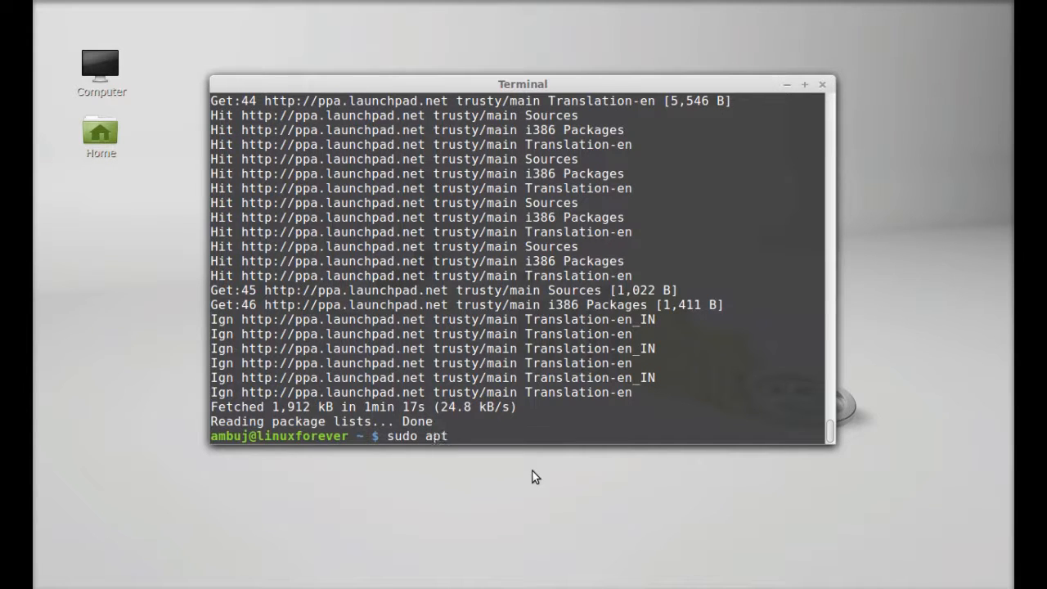
type("-get inst")
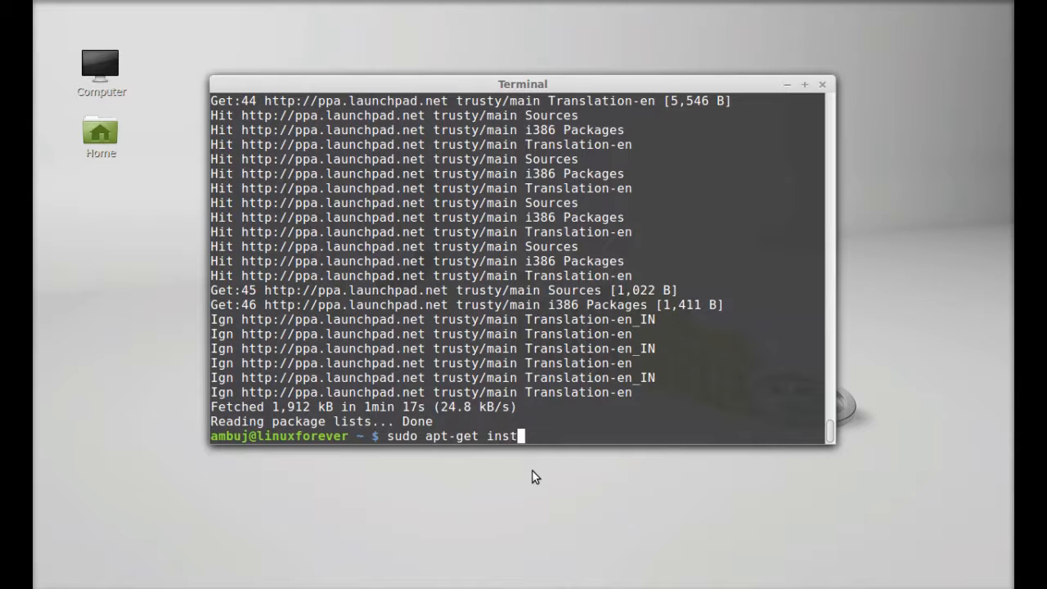
type("all")
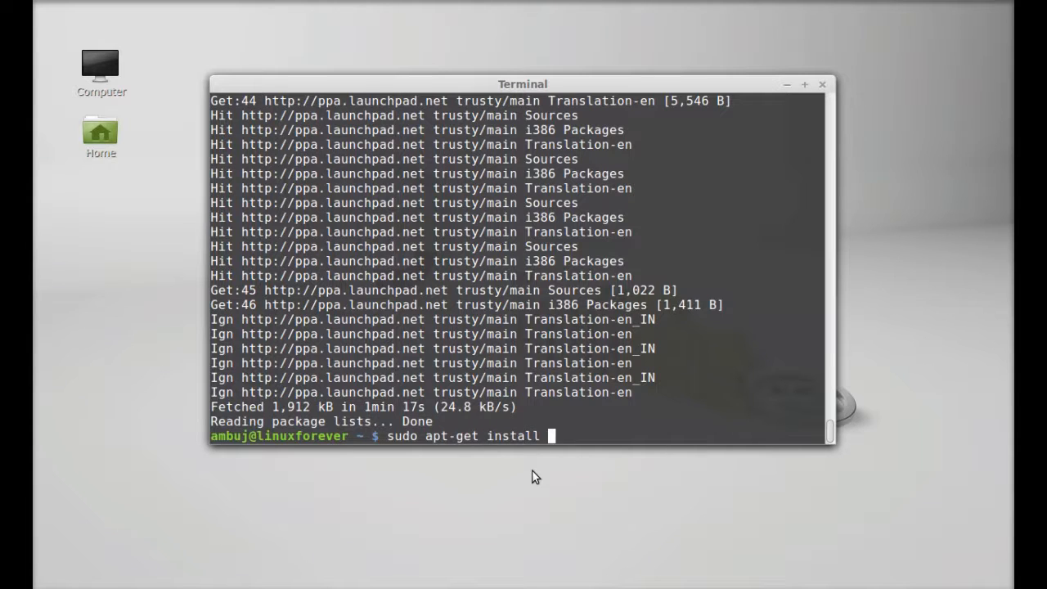
type("gs")
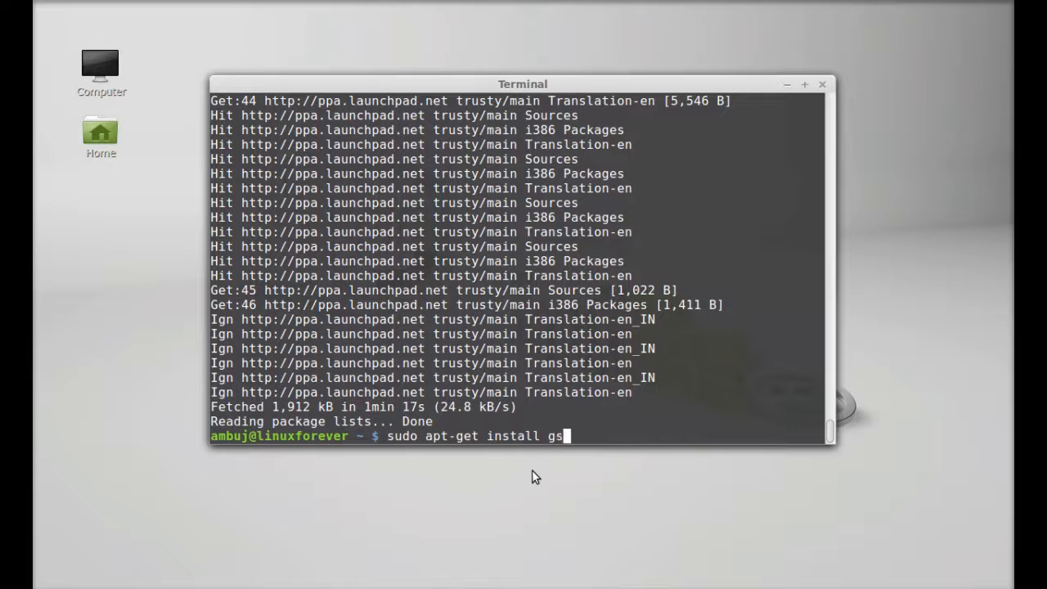
type("tre")
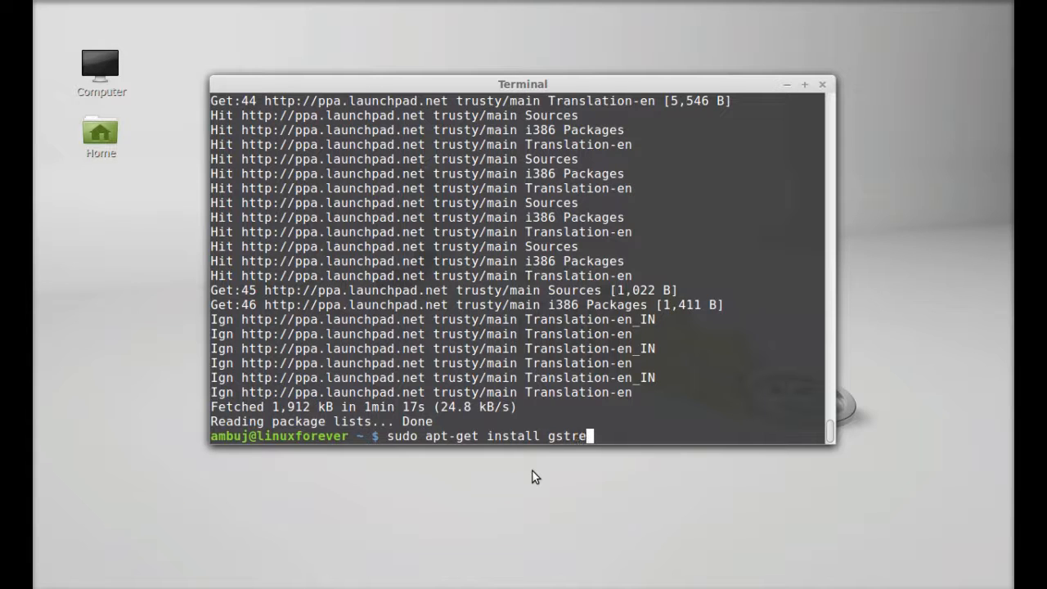
type("amer")
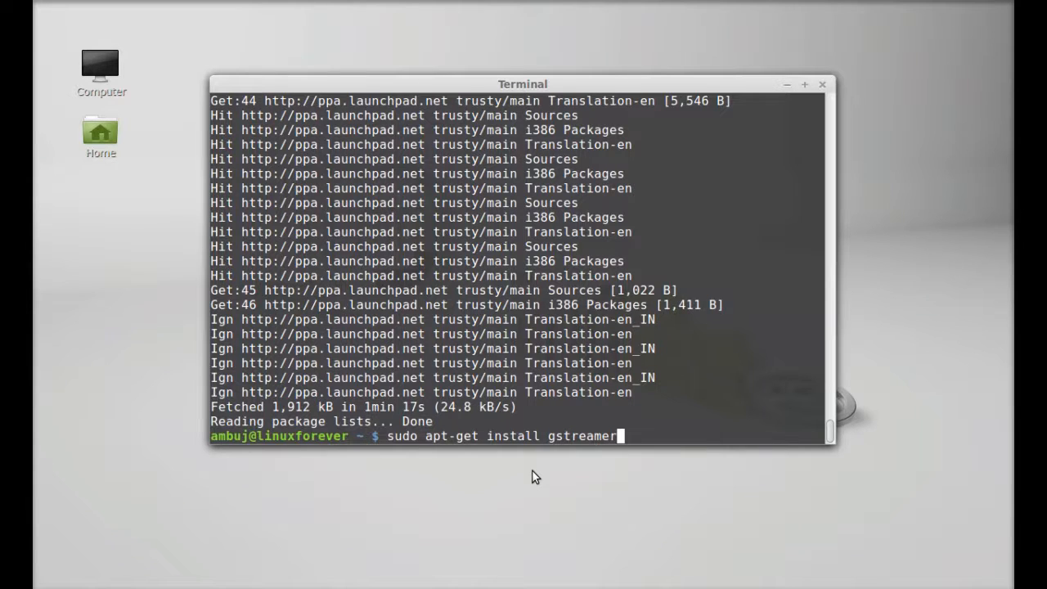
type("0")
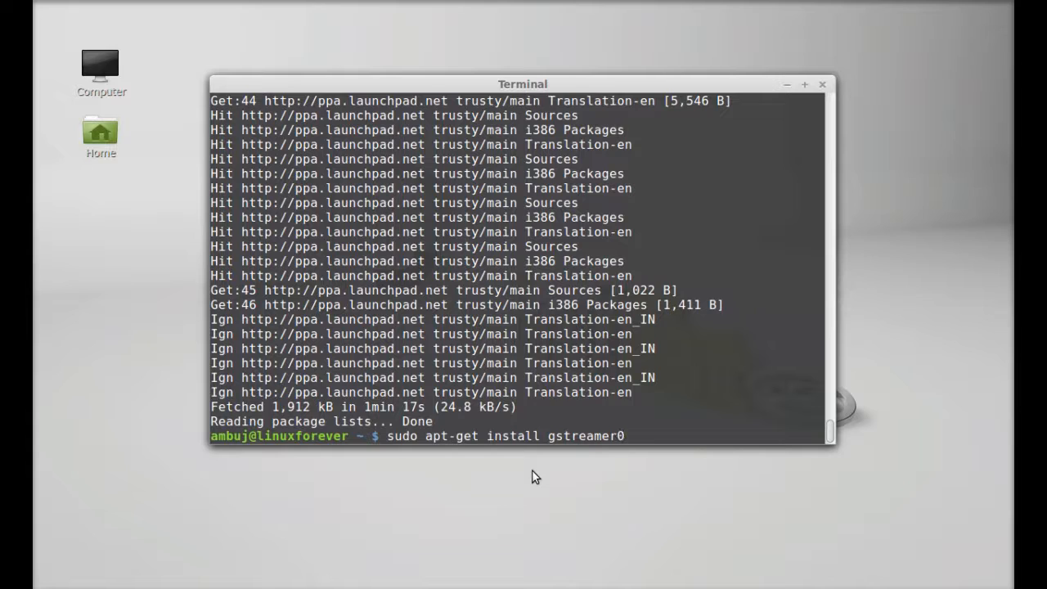
type(".10-")
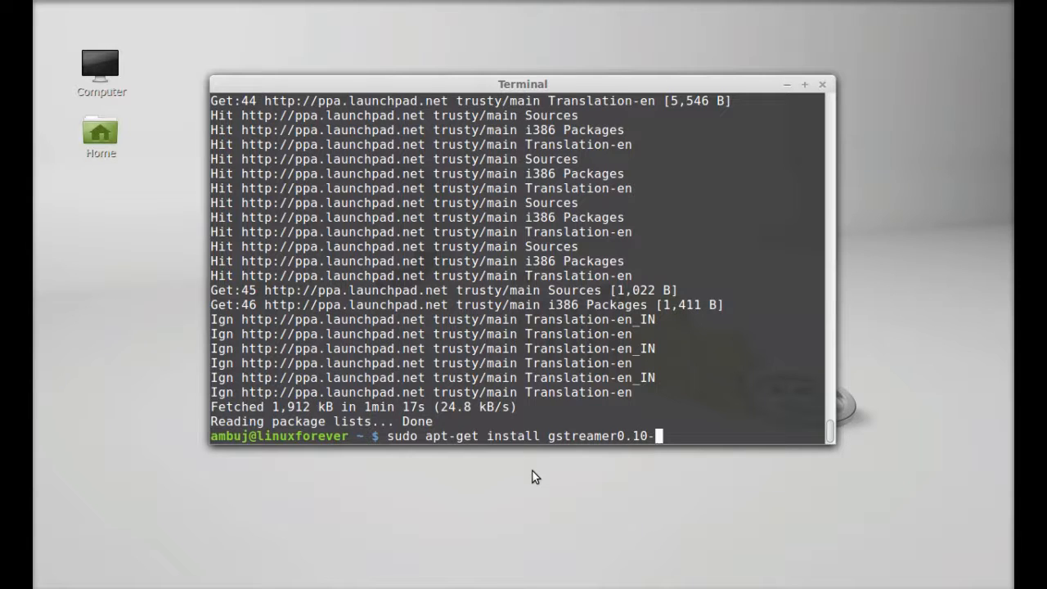
type("ffm")
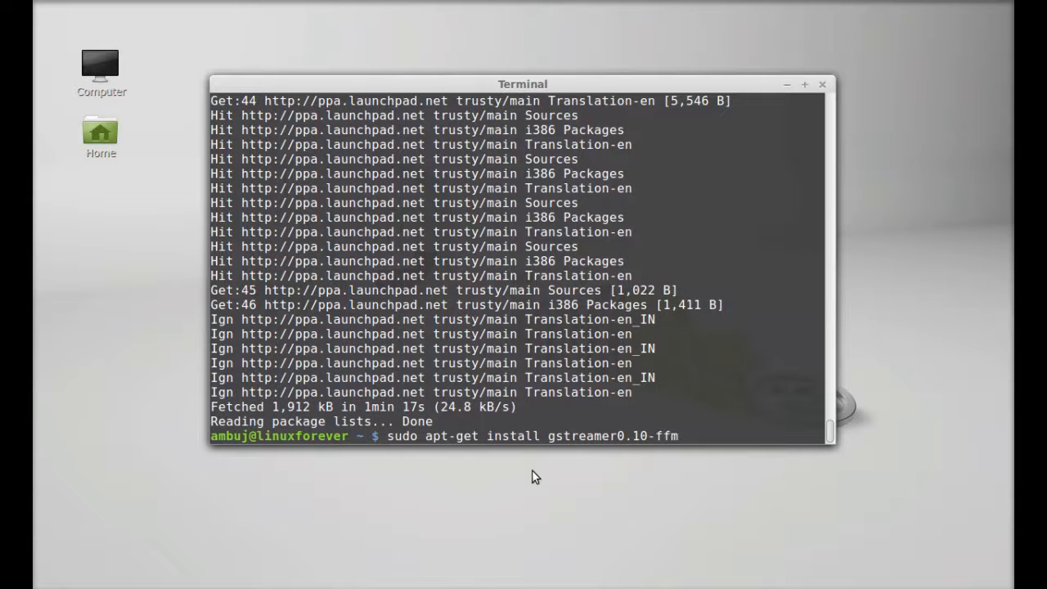
type("peg")
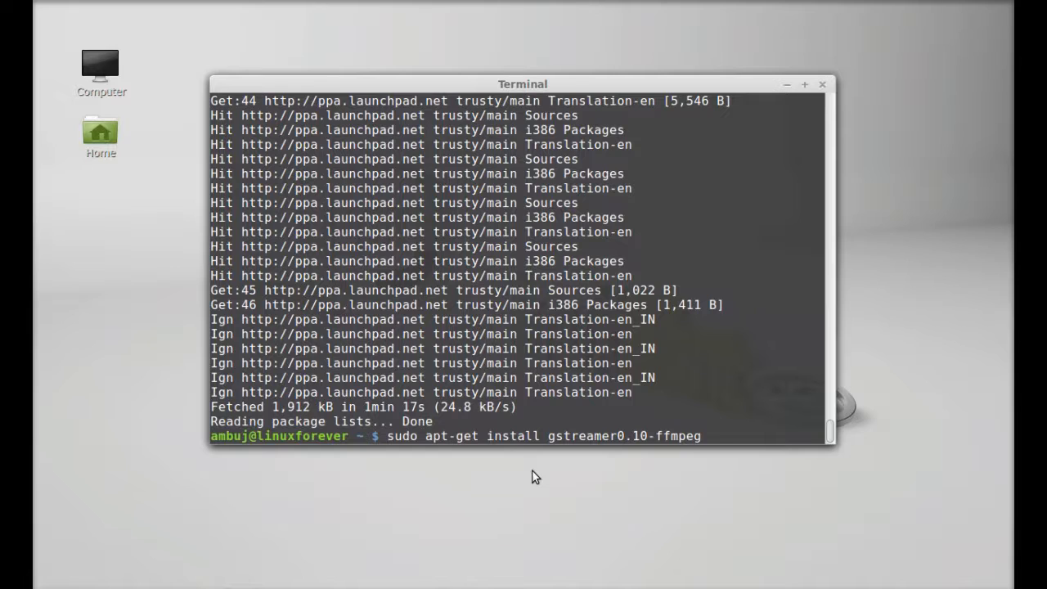
type("longo")
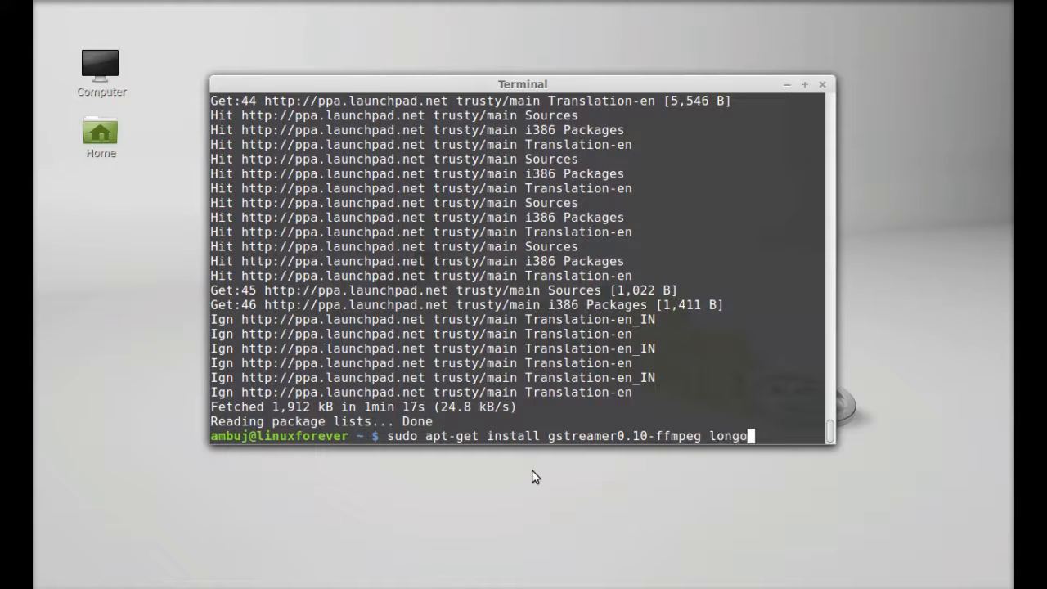
type("match")
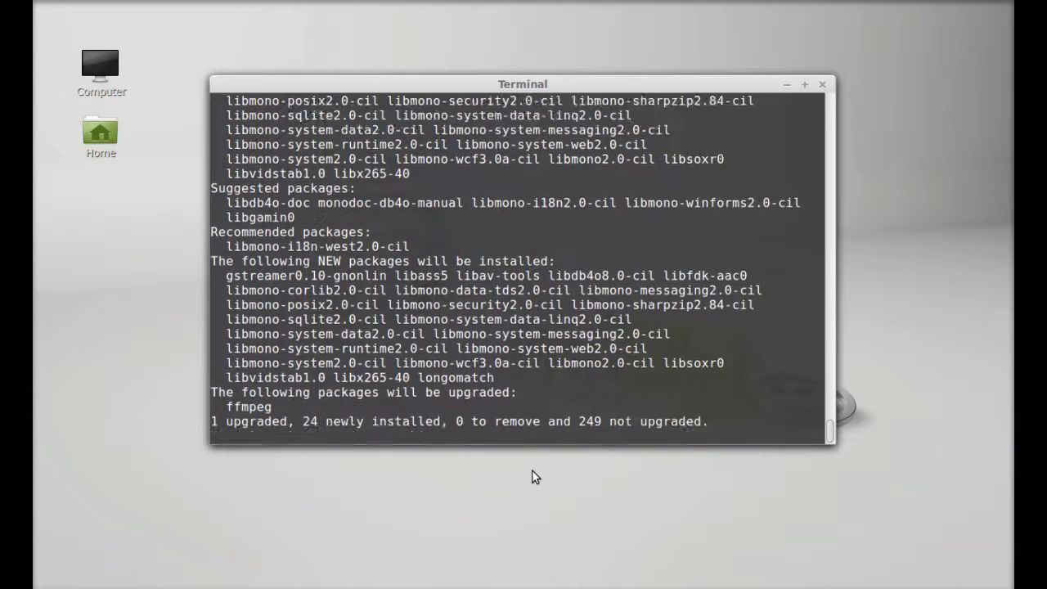
type("you want to continue? [Y/n] y")
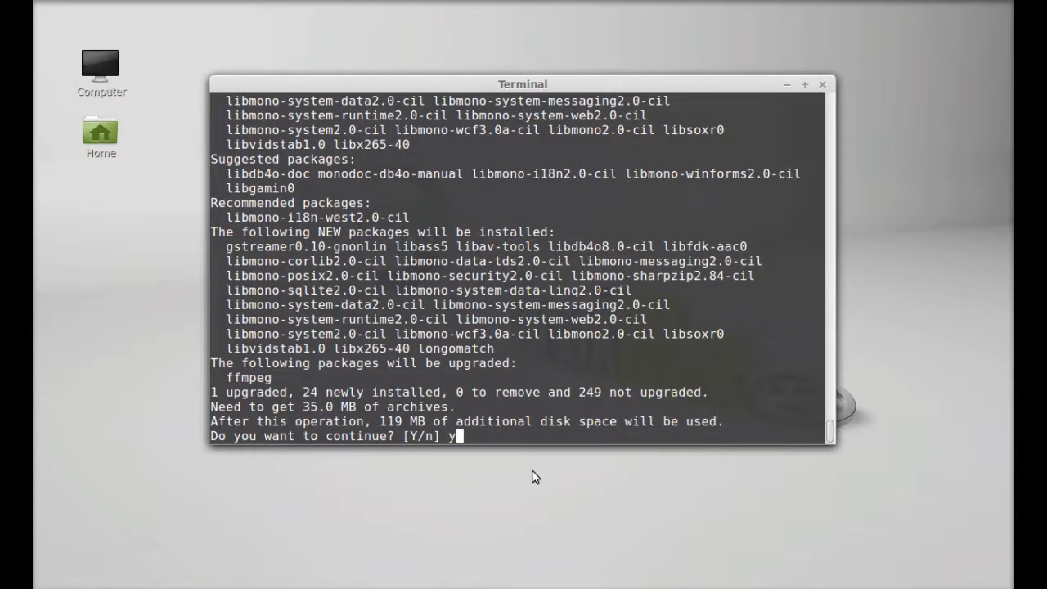
key("Return")
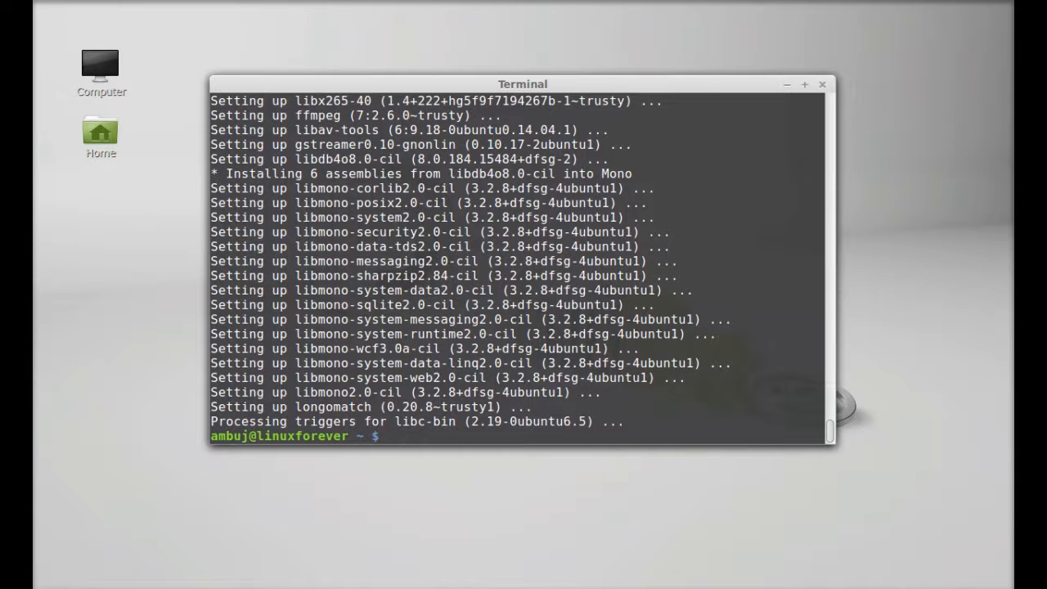
mouse_move(815, 85)
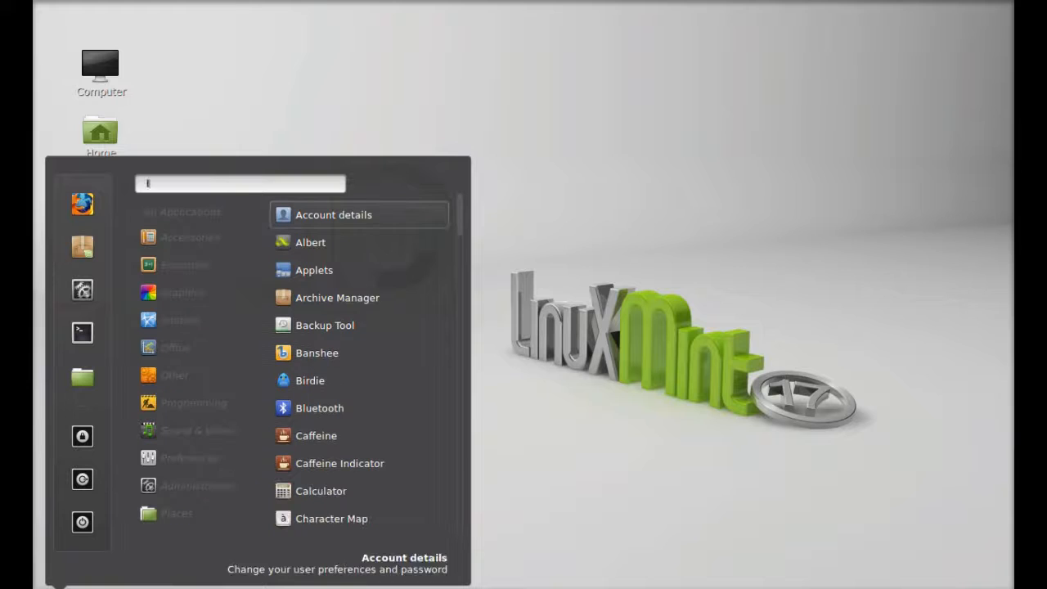
- Search 'longo' in the Mint menu and launch LongoMatch to its Digital Coach start screen
type("longo")
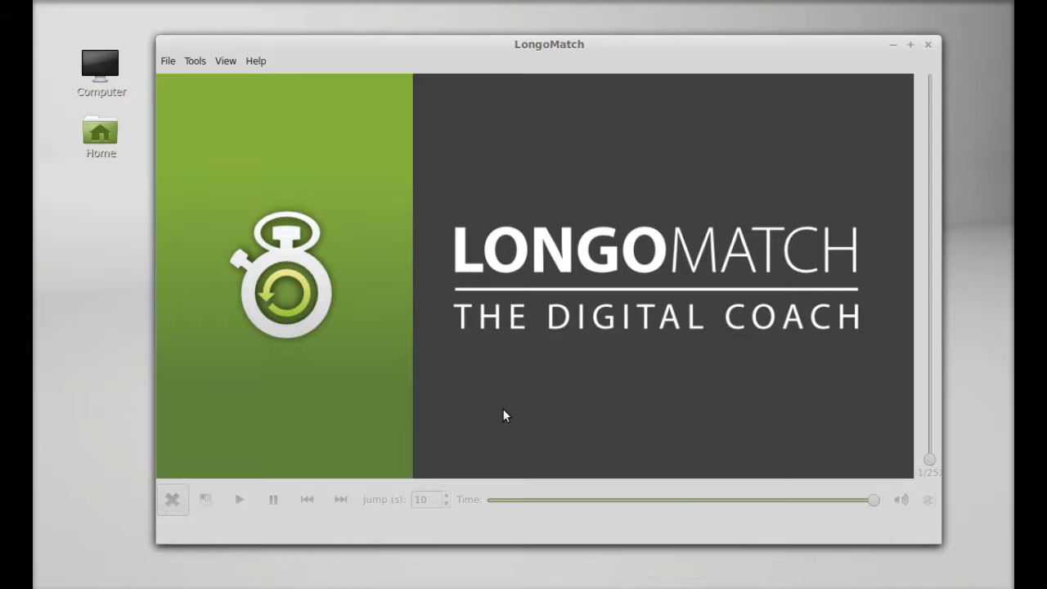
mouse_move(493, 420)
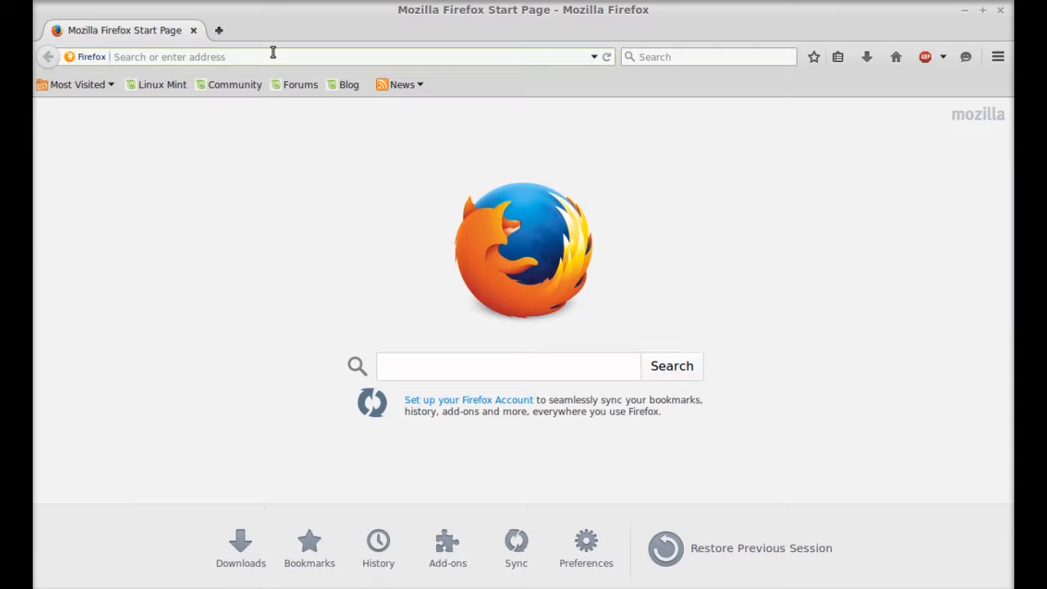
- Go to longomatch.org in Firefox and open the DOCUMENTATION page listing the numbered tutorial videos
type("longomatch.org")
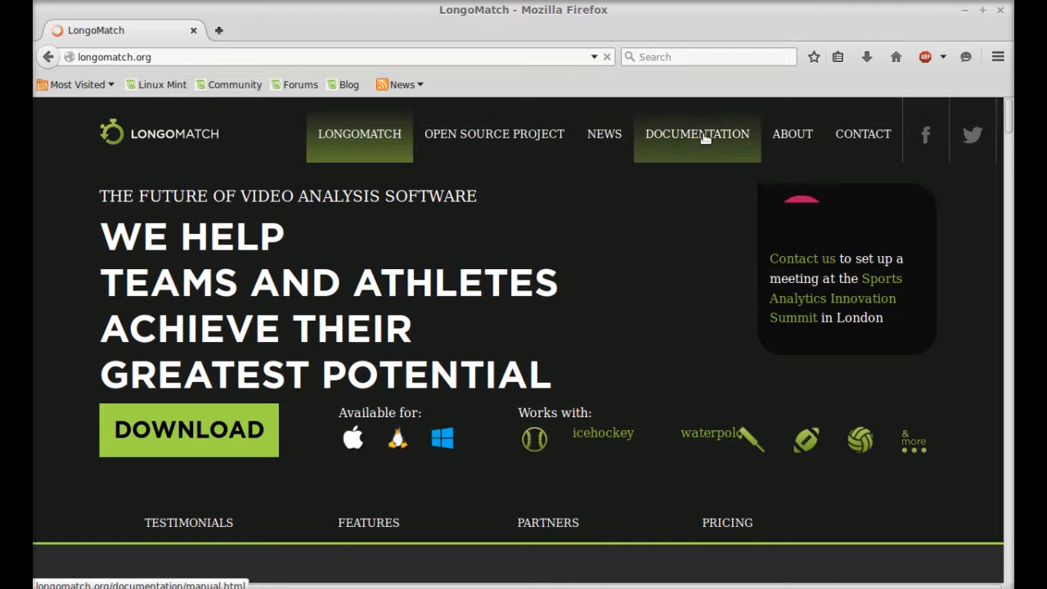
left_click(697, 134)
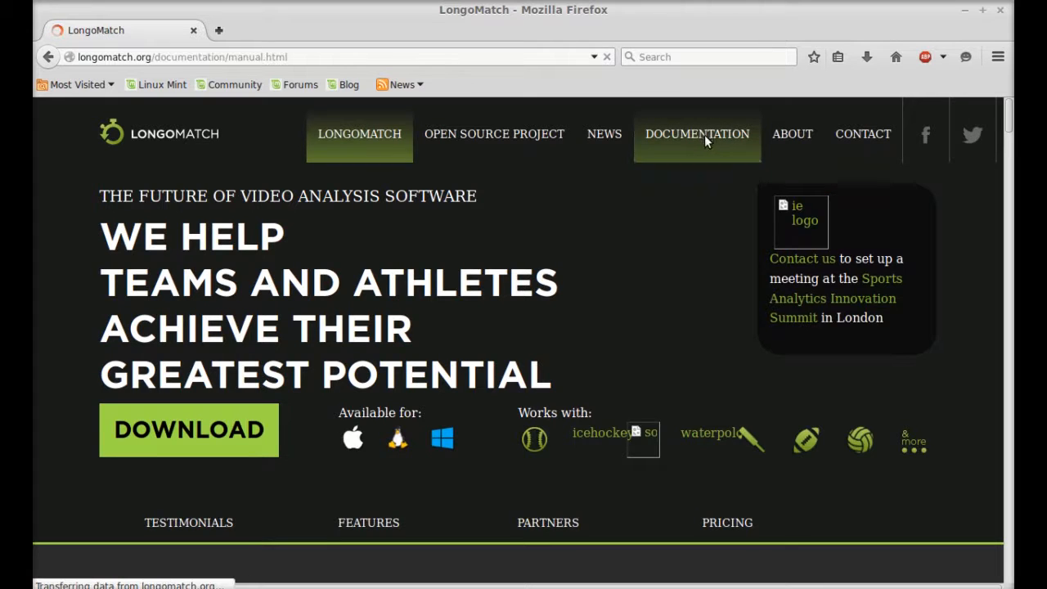
left_click(698, 134)
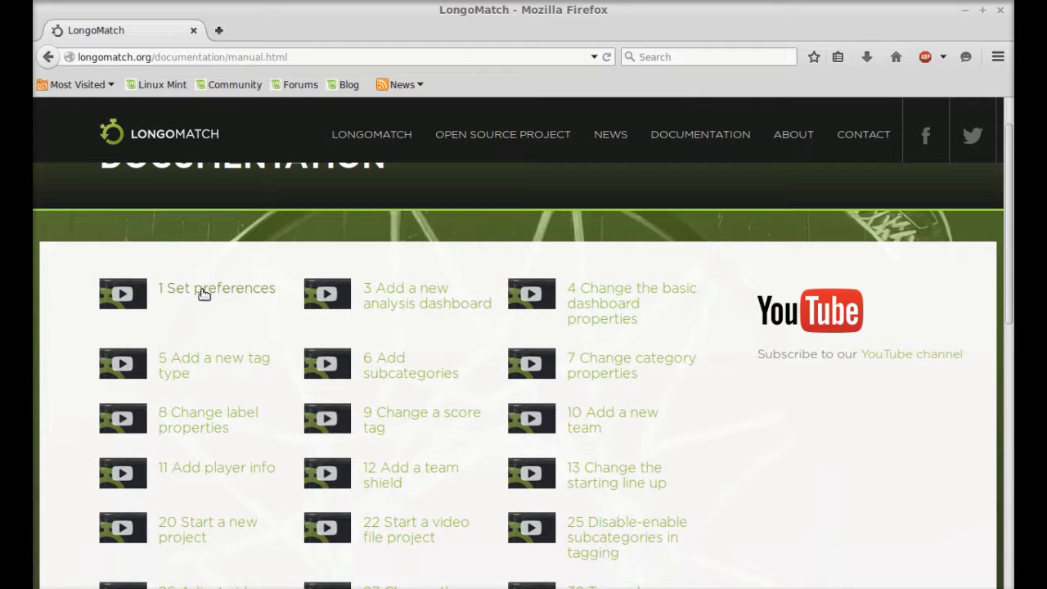
scroll("down", 3)
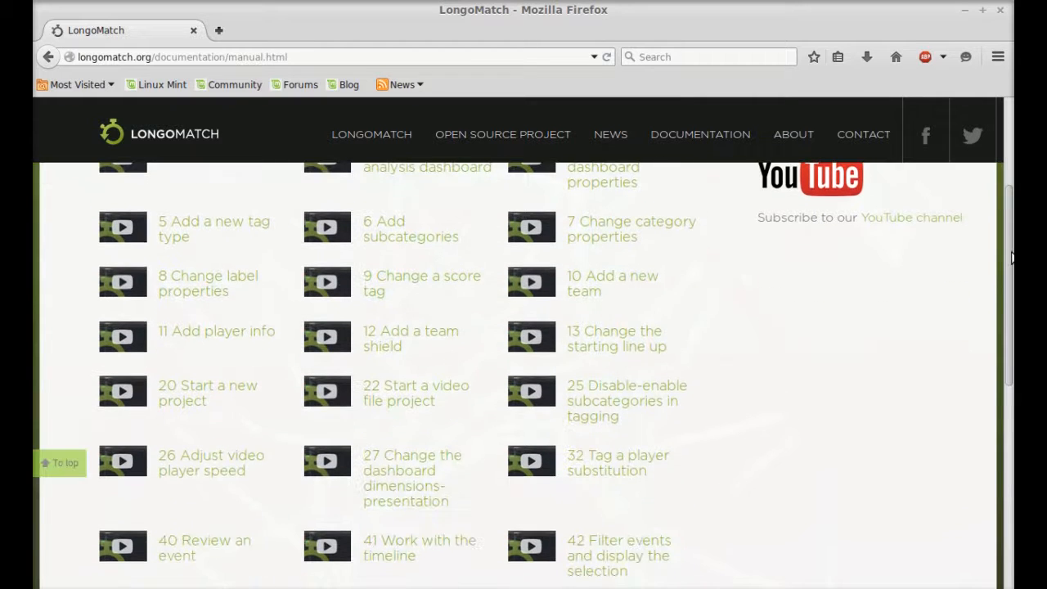